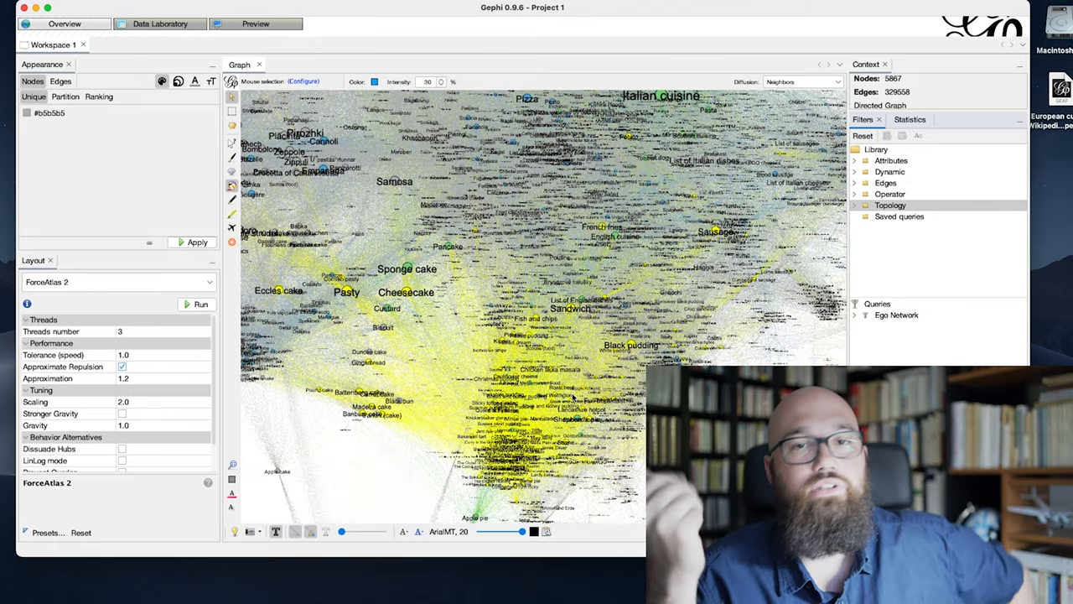
# Step: Replace the Betweenness Centrality node ranking with a uniform grey node colour
pyautogui.click(98, 97)
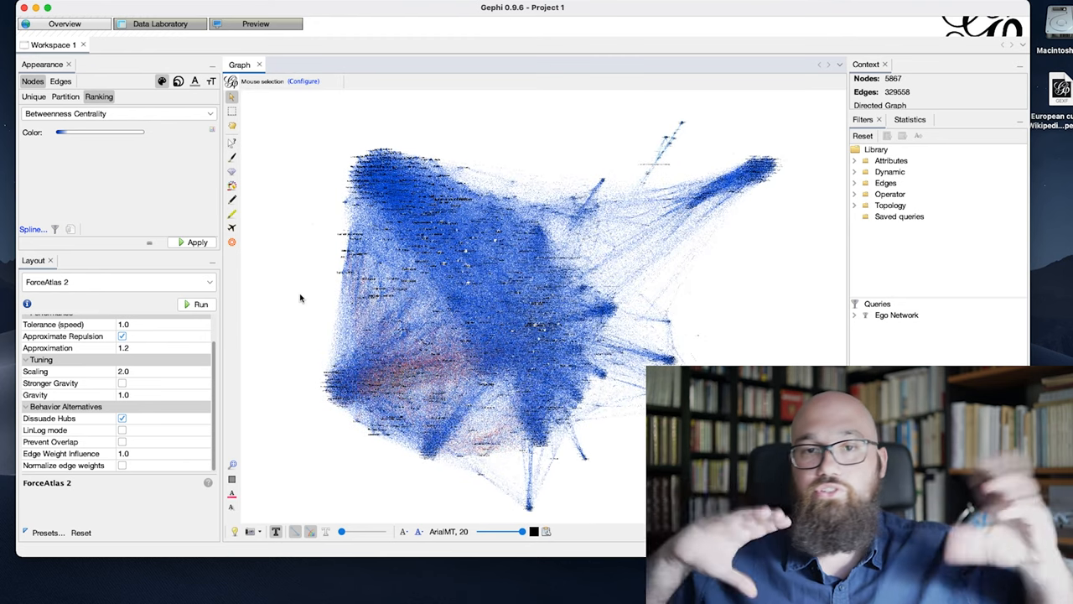
pyautogui.click(64, 95)
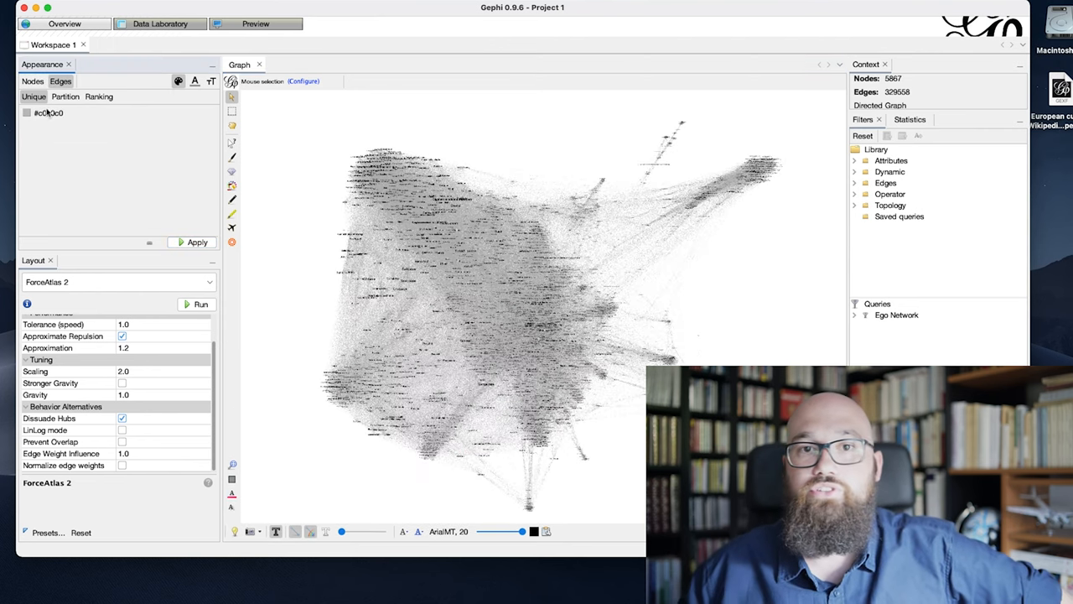
# Step: Set edges to #595959, spread labels with Label Adjust, and show the ego network's node table
pyautogui.click(197, 241)
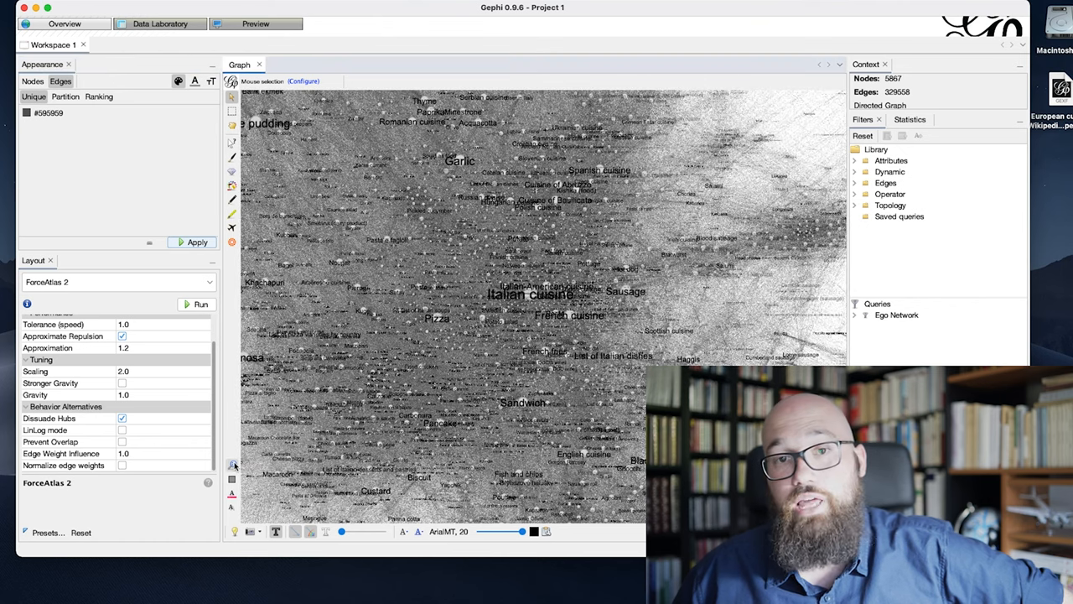
pyautogui.click(117, 282)
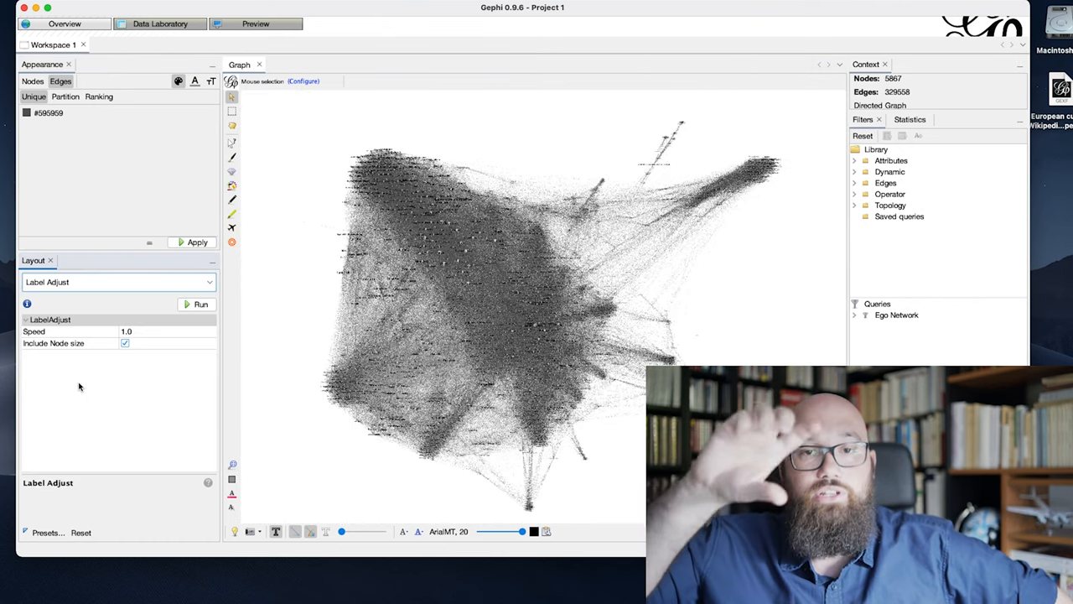
pyautogui.click(201, 304)
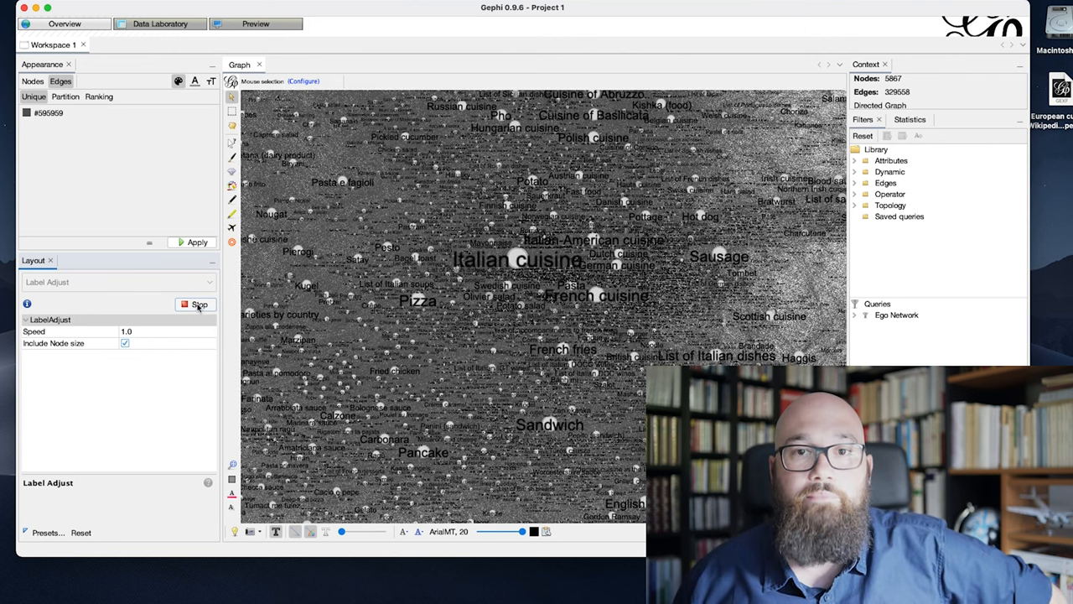
pyautogui.click(200, 304)
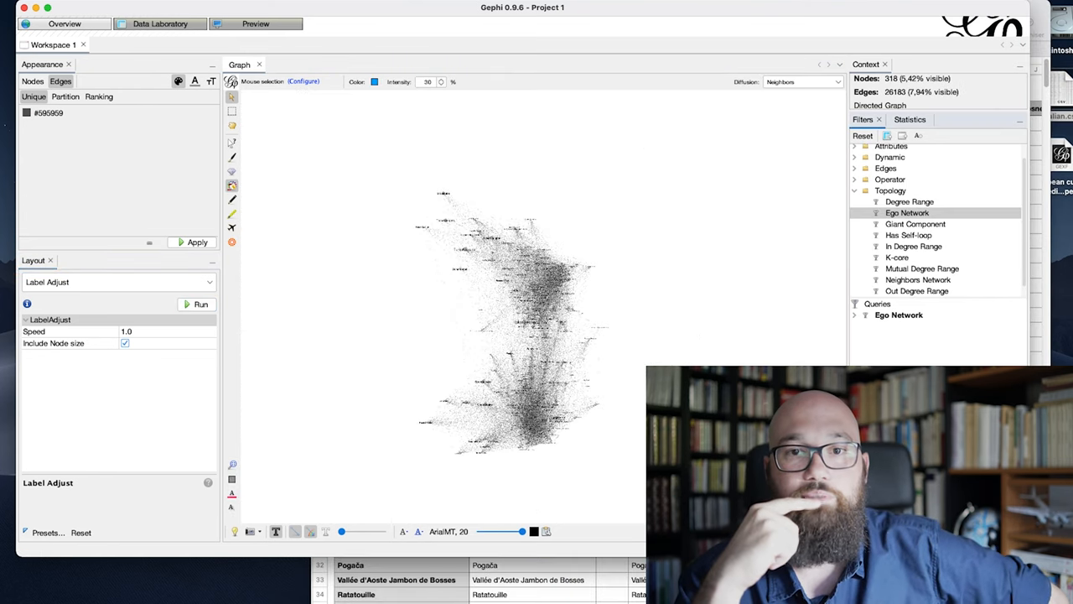
pyautogui.moveTo(592, 345)
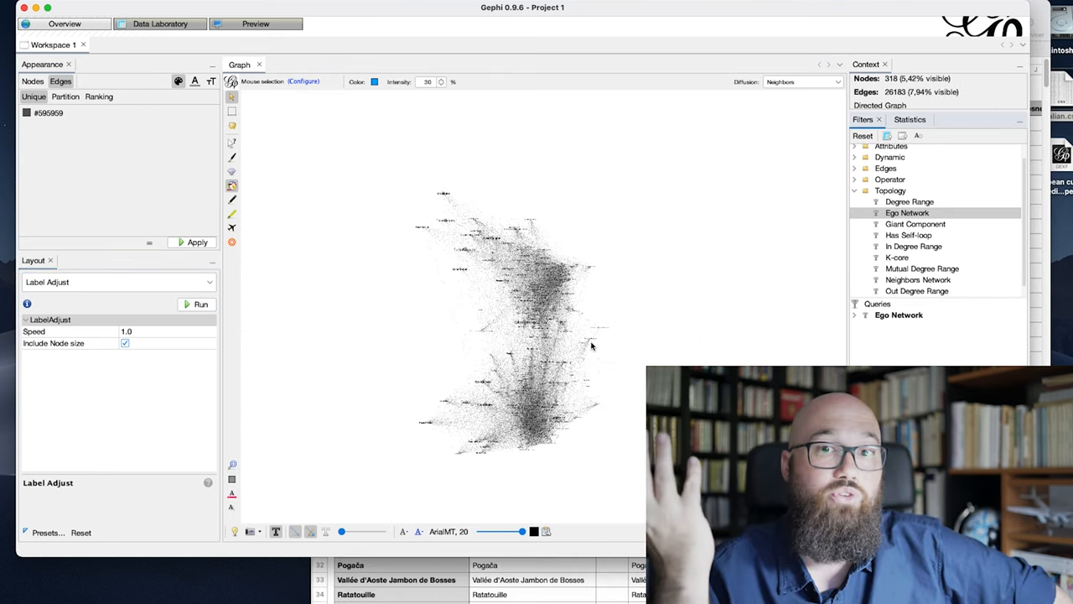
pyautogui.click(160, 24)
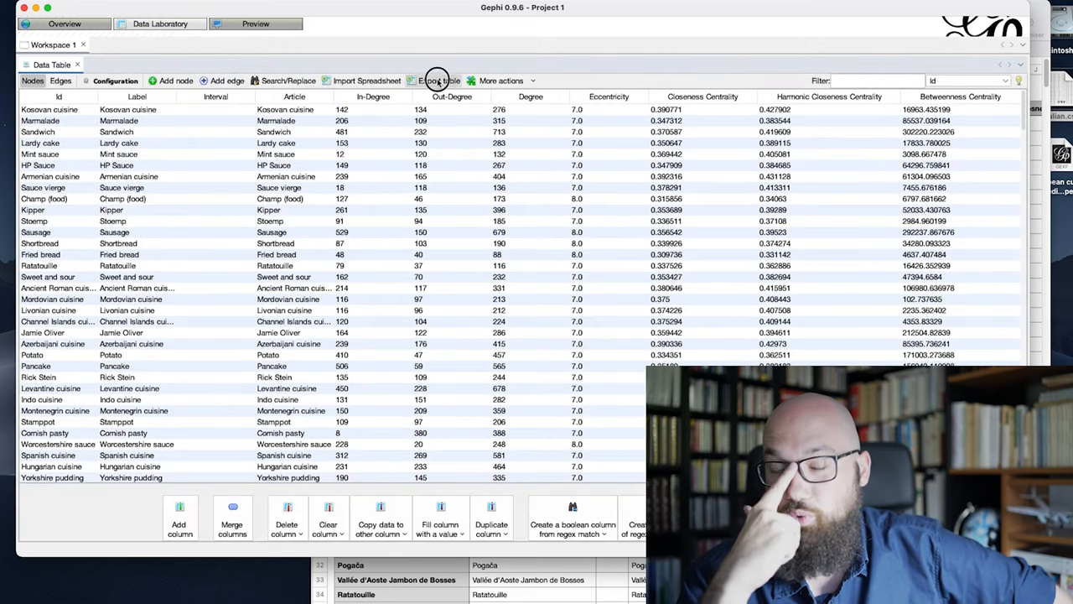
# Step: Export the visible filtered node table as english.csv
pyautogui.click(439, 80)
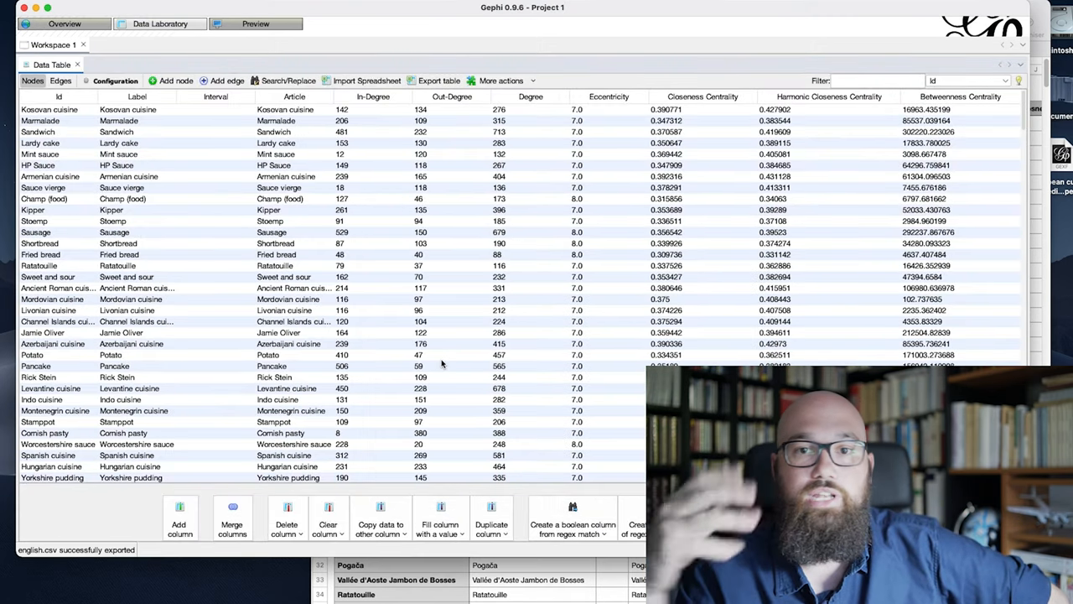
pyautogui.click(65, 23)
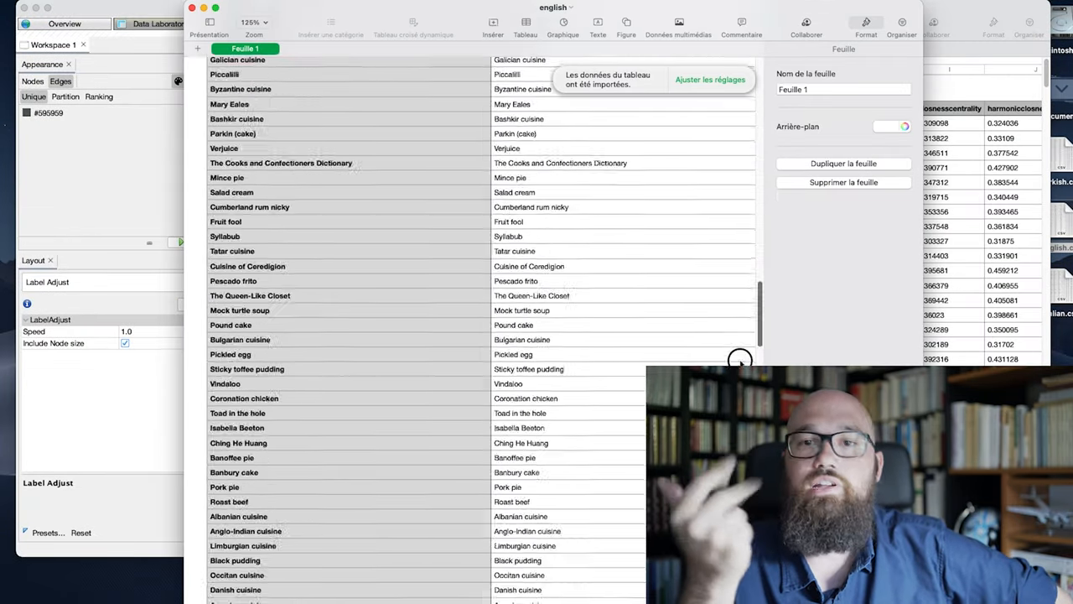
# Step: Combine the node CSVs in Numbers, sort by italian, english, turkish, and add Group labels
pyautogui.click(867, 22)
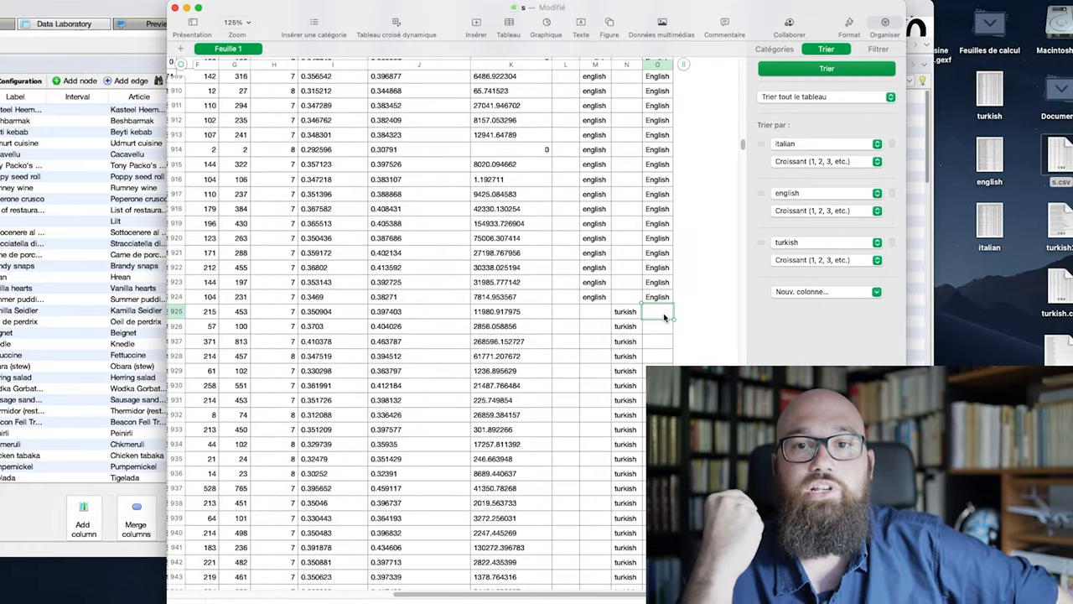
pyautogui.scroll(-3)
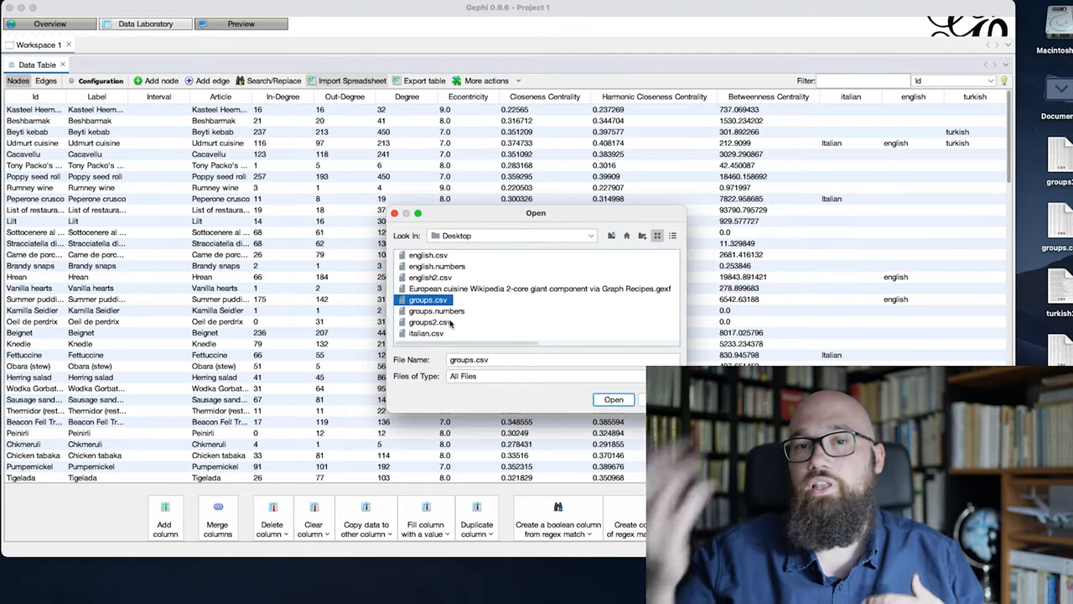
# Step: Import groups.csv, adding the english, turkish and Group columns to the nodes
pyautogui.click(613, 400)
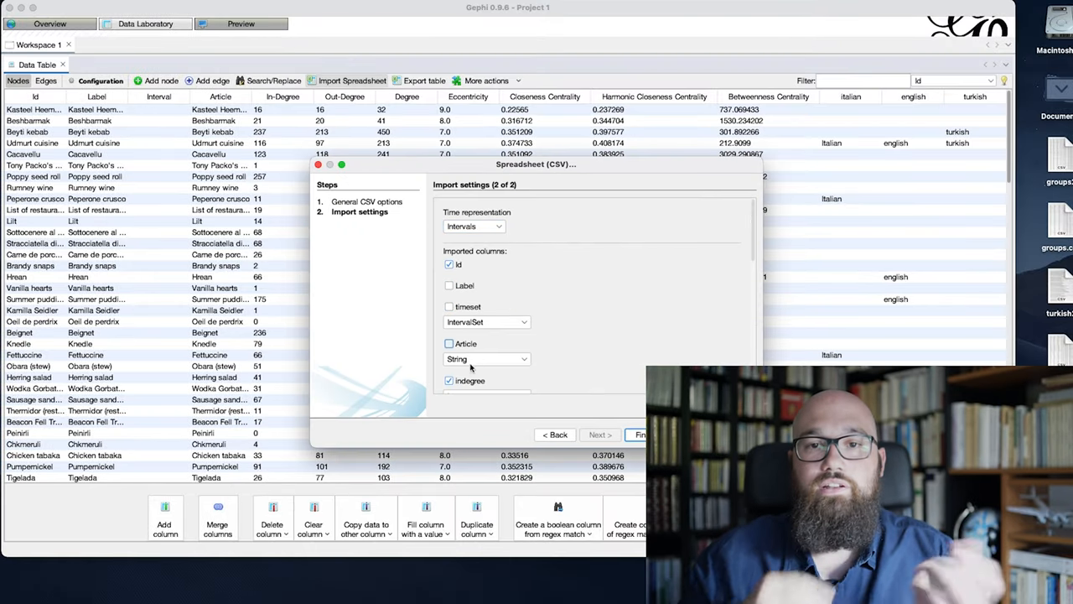
pyautogui.scroll(-3)
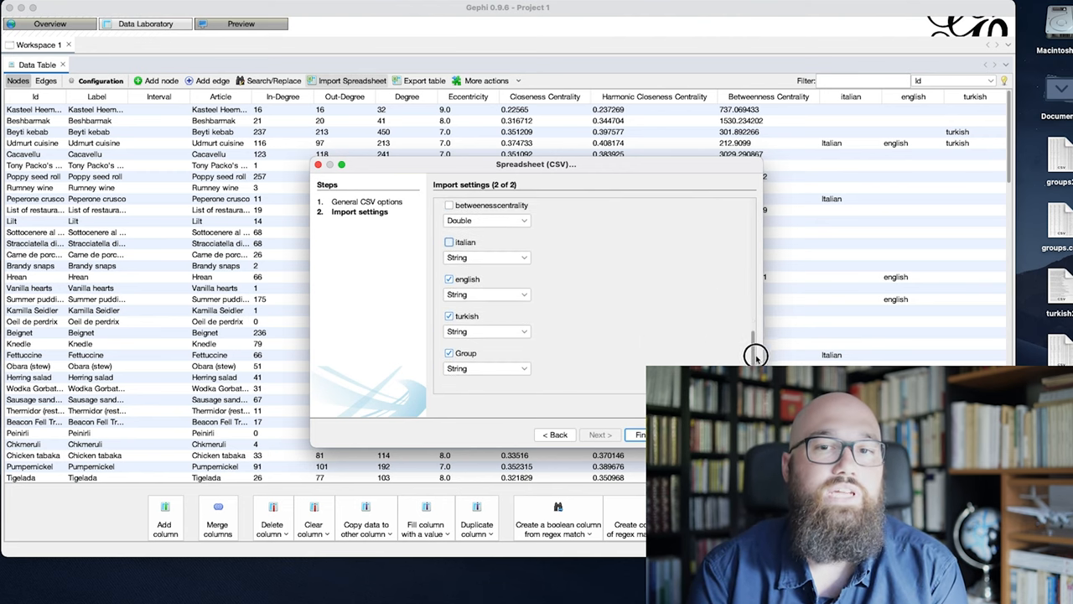
pyautogui.click(639, 434)
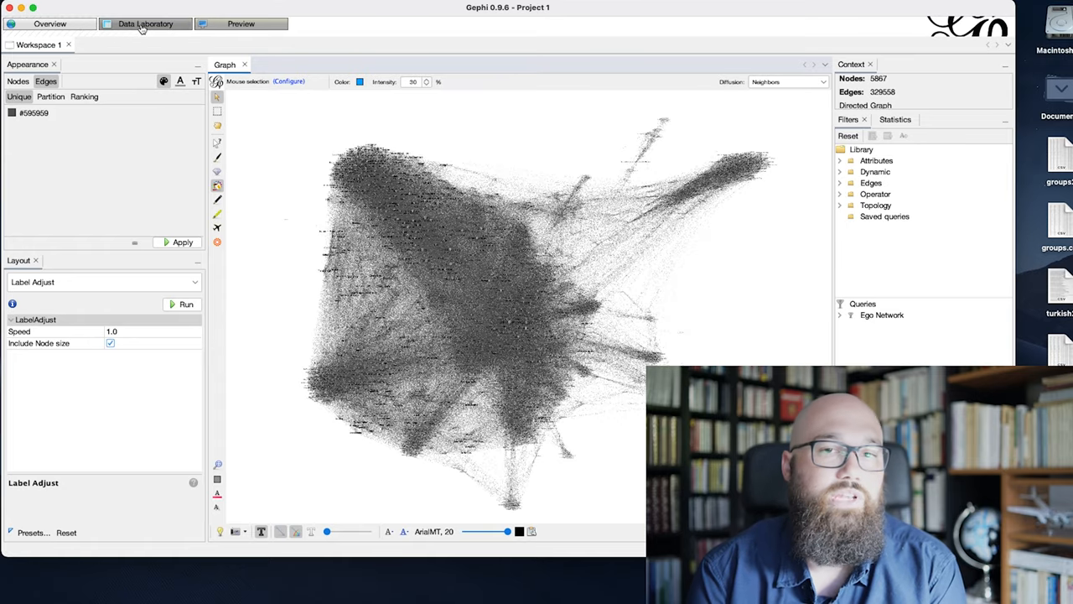
# Step: Partition node colours by Group: Italian green, Turkish red, English blue, Mix white, Other black
pyautogui.click(146, 23)
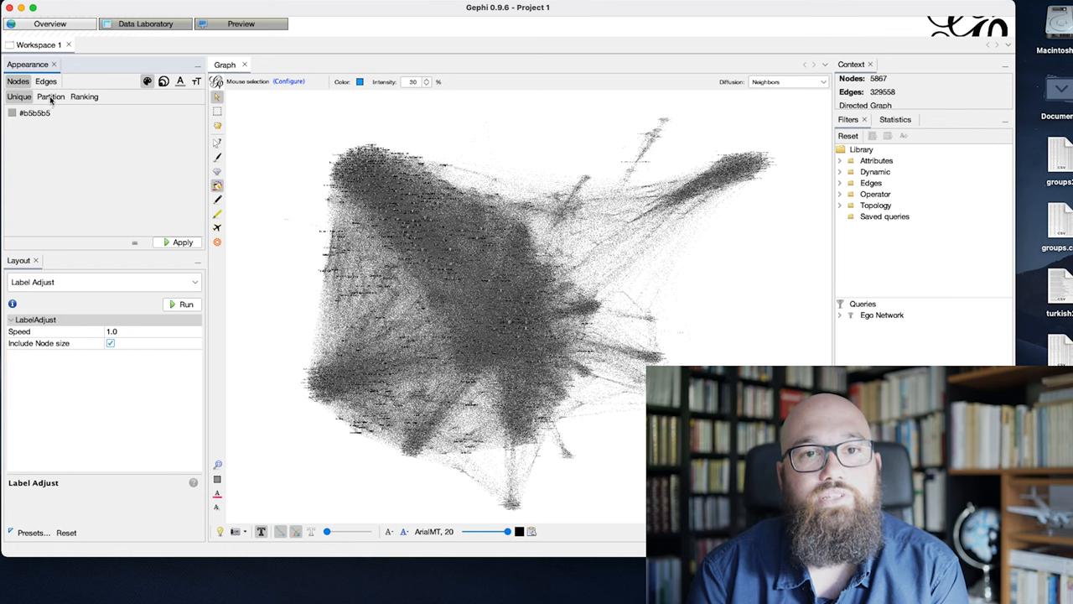
pyautogui.click(102, 113)
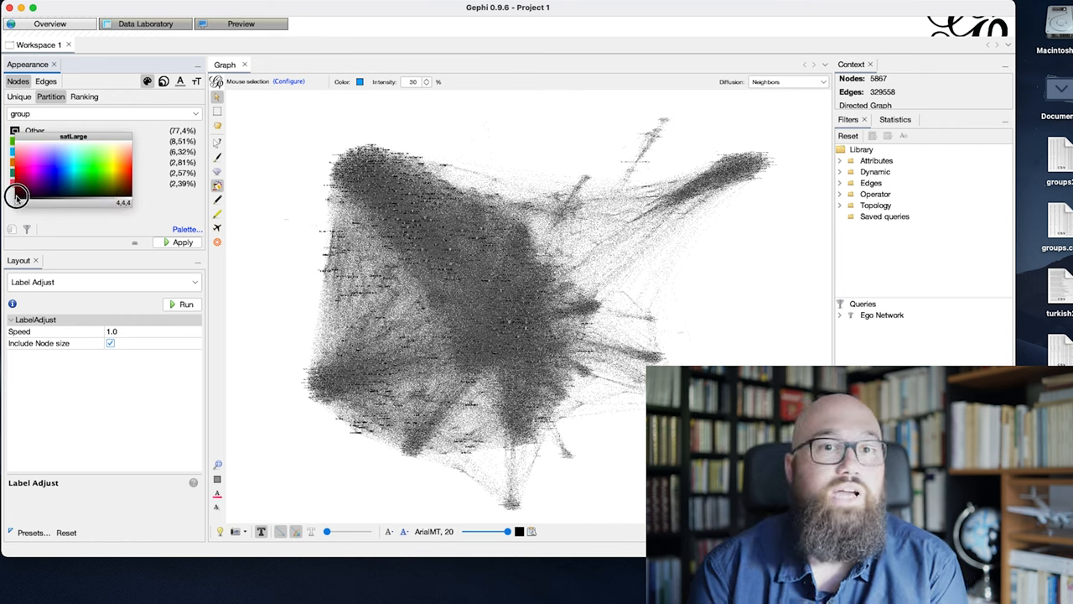
pyautogui.click(15, 132)
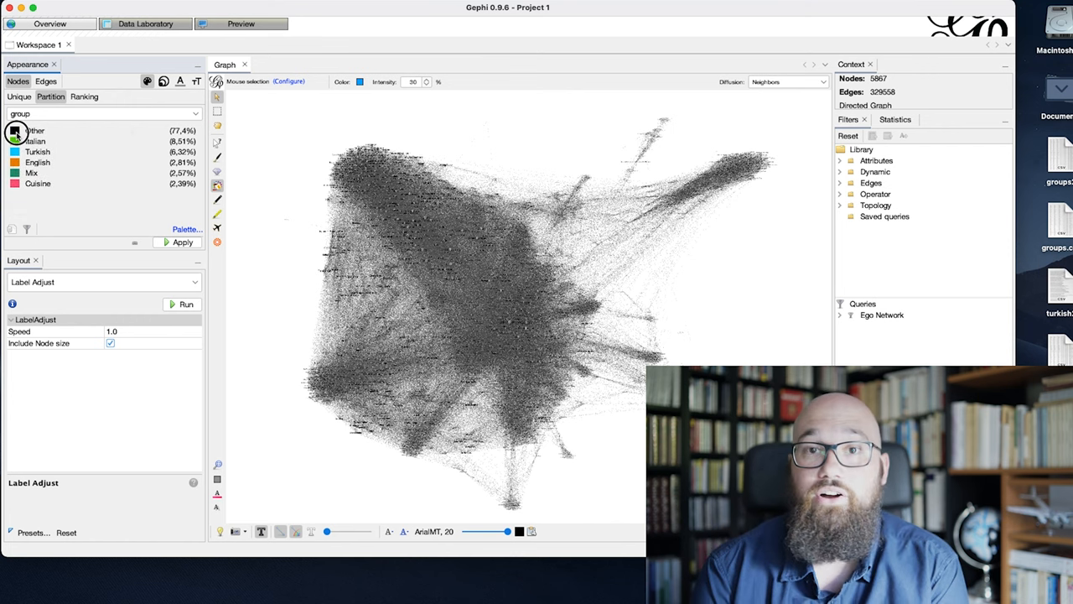
pyautogui.click(15, 131)
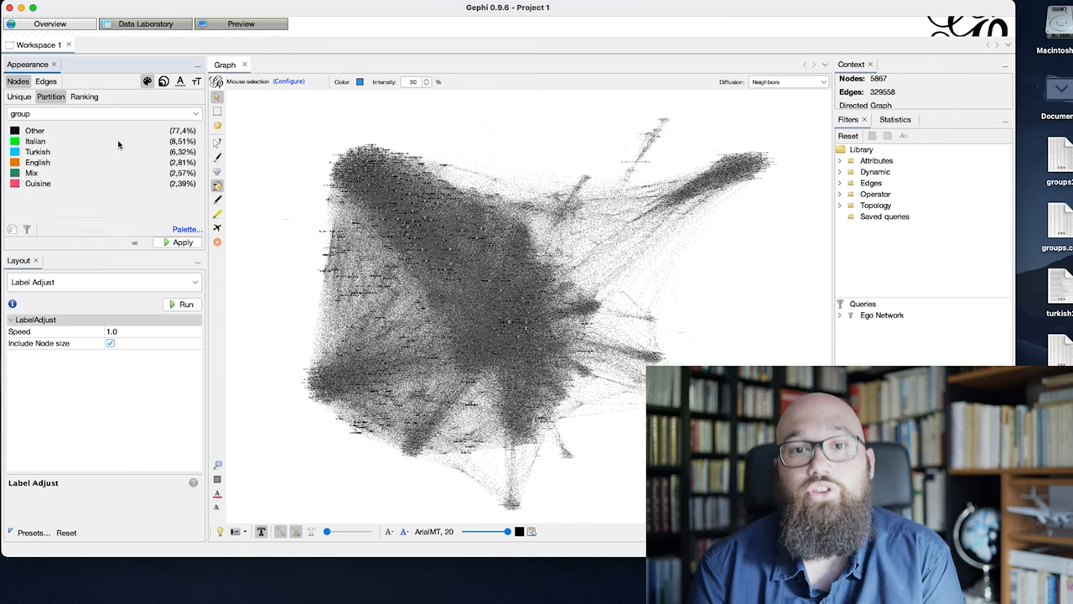
pyautogui.click(14, 141)
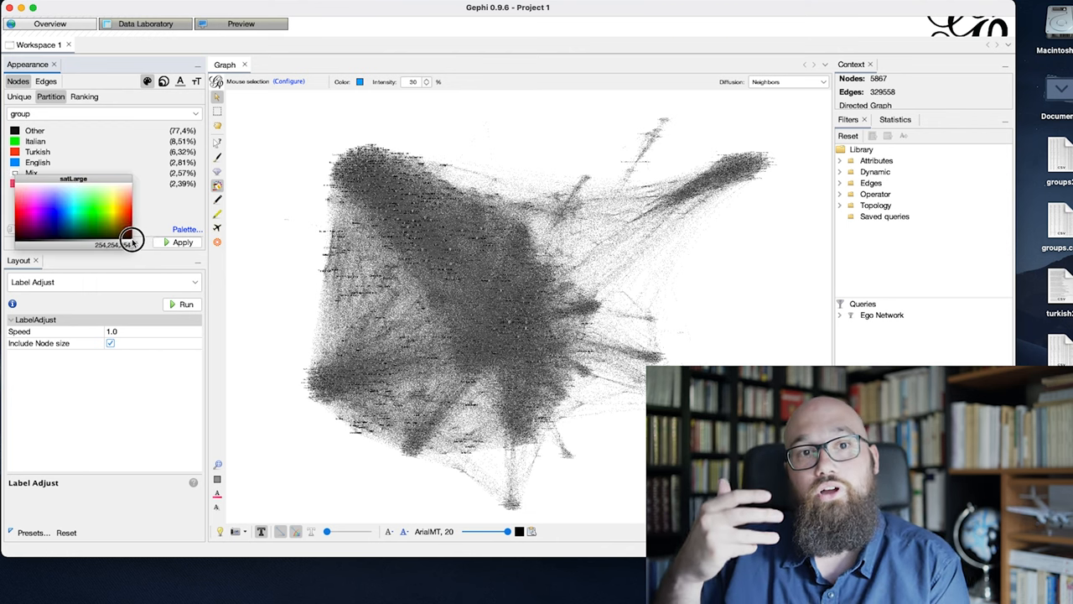
pyautogui.moveTo(132, 239); pyautogui.dragTo(83, 252)
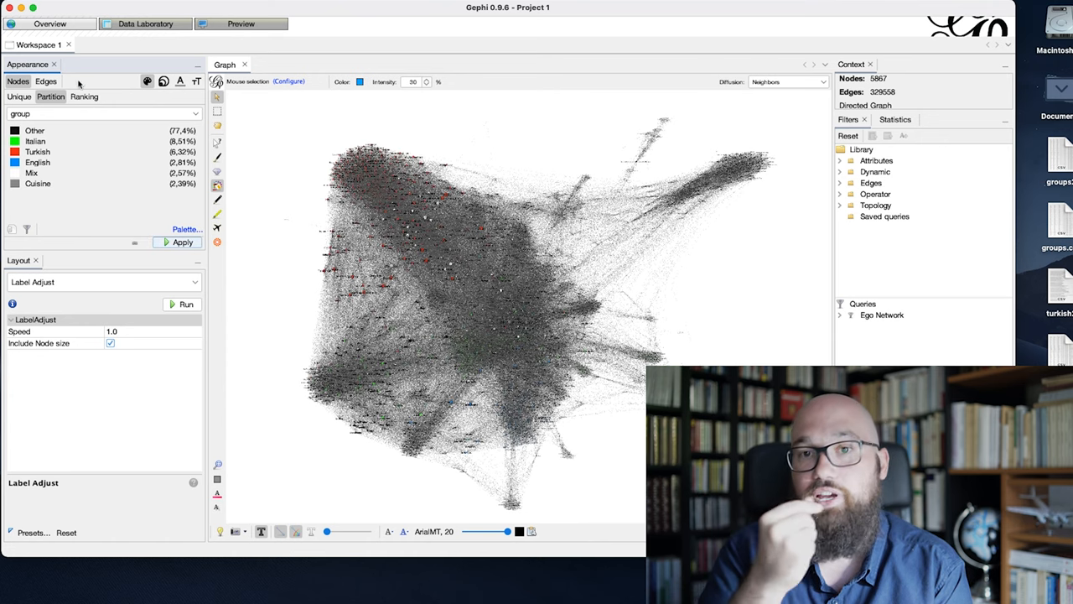
pyautogui.click(240, 23)
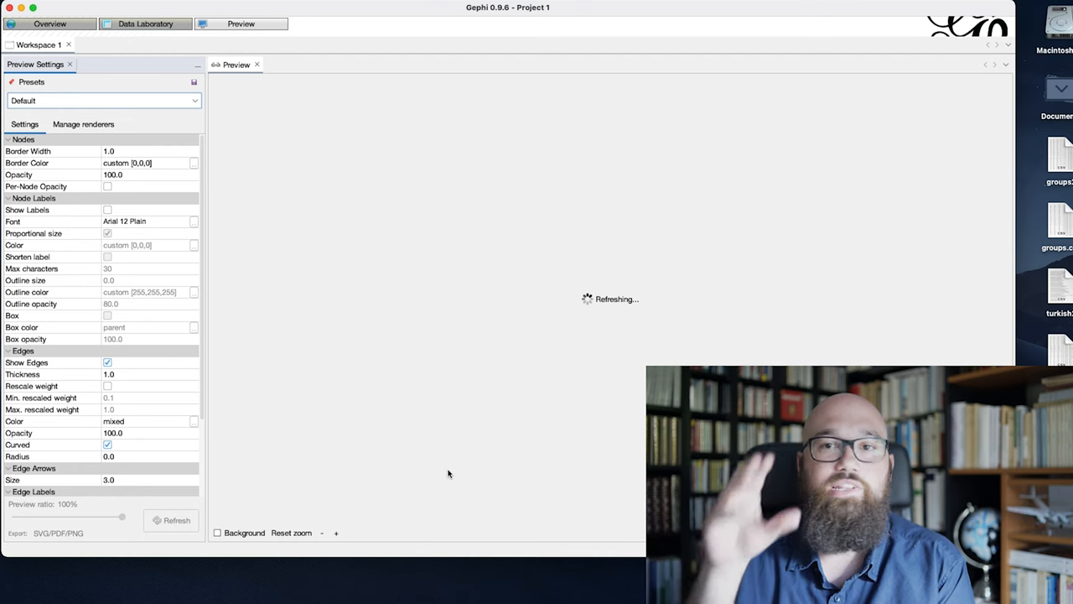
pyautogui.moveTo(292, 487)
pyautogui.write('50')
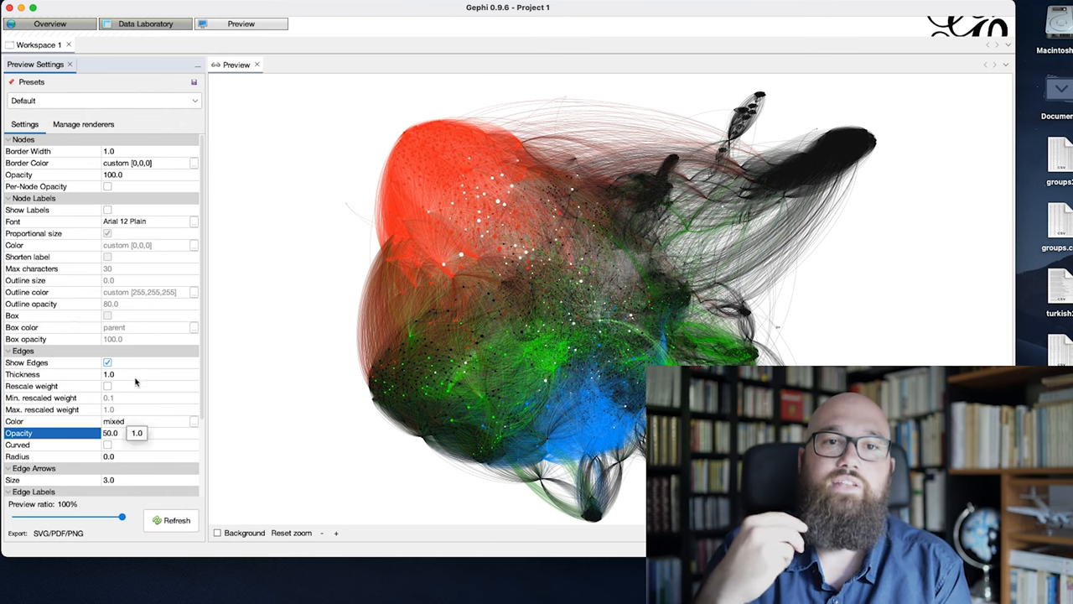
# Step: Refresh the preview showing group colours, with edge opacity 20 and arrow size 0
pyautogui.click(171, 520)
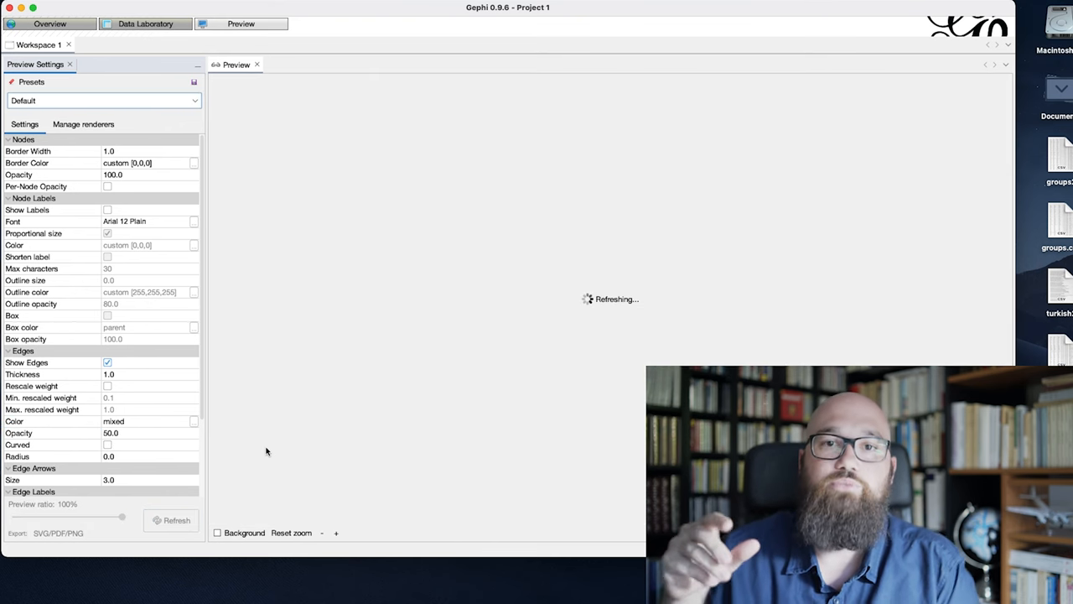
pyautogui.click(172, 520)
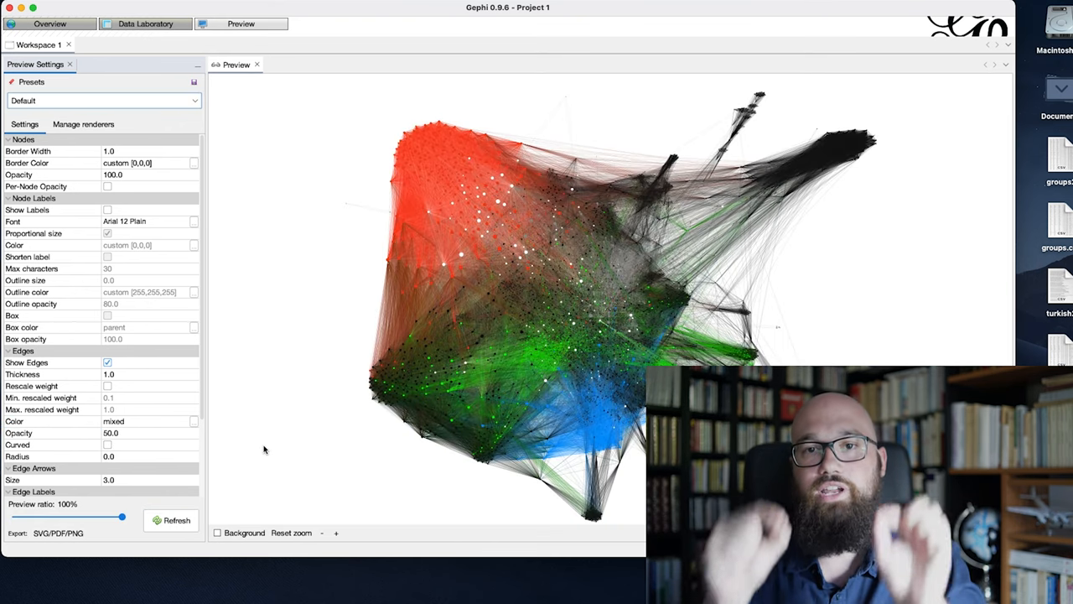
pyautogui.click(49, 23)
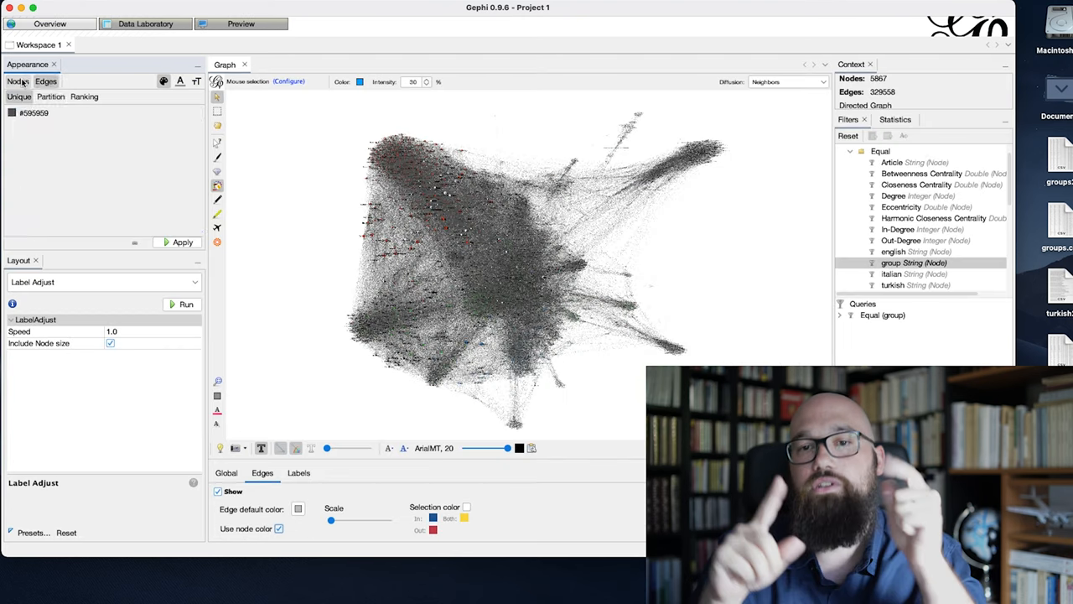
pyautogui.click(50, 96)
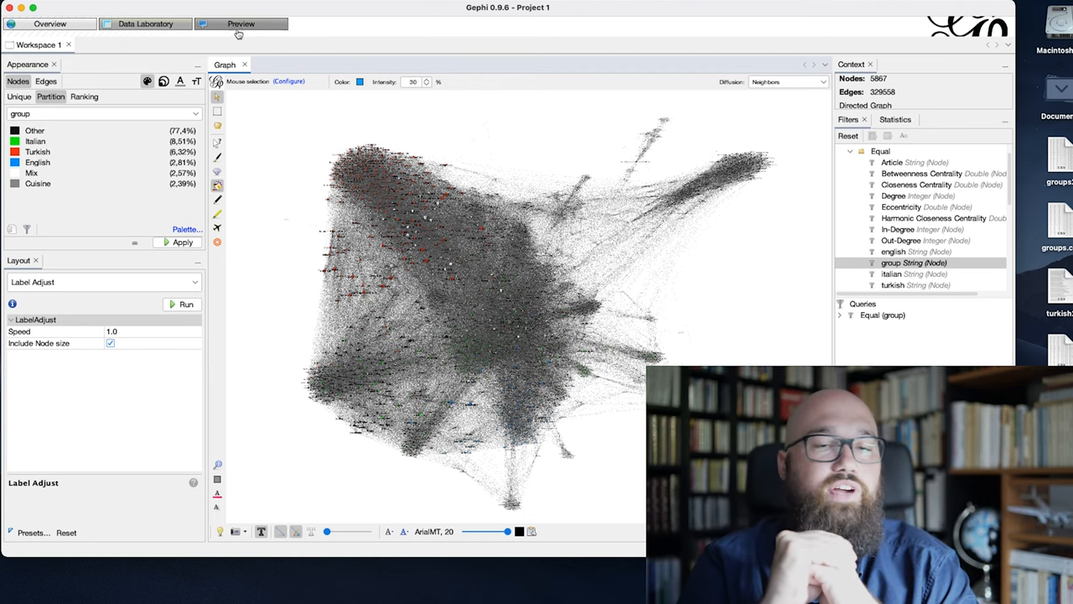
pyautogui.click(241, 24)
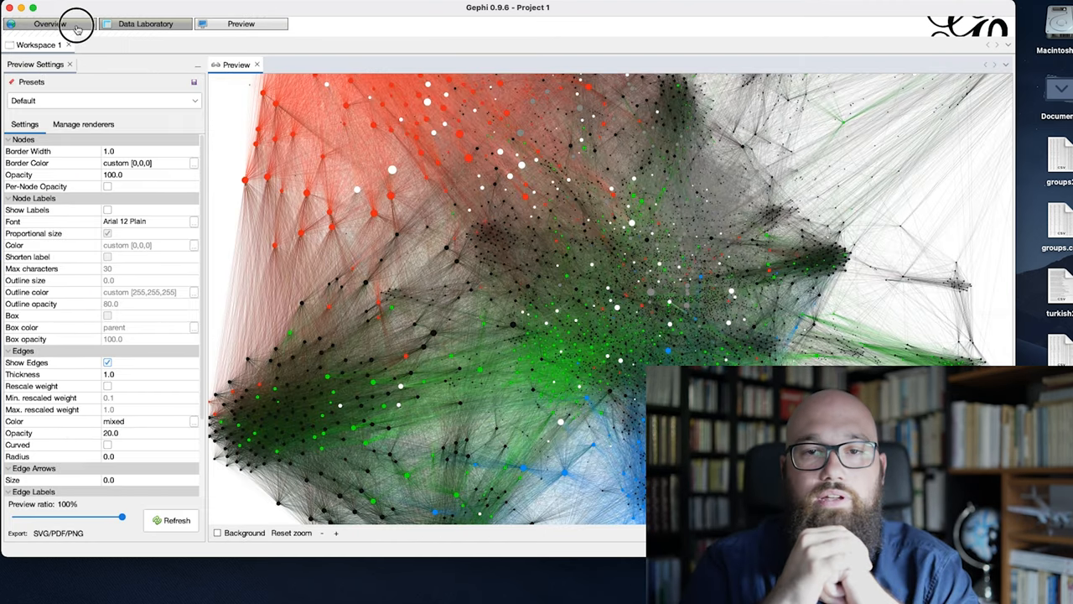
# Step: Recolour the group partition to Italian yellow, Turkish cyan and Cuisine red
pyautogui.click(49, 23)
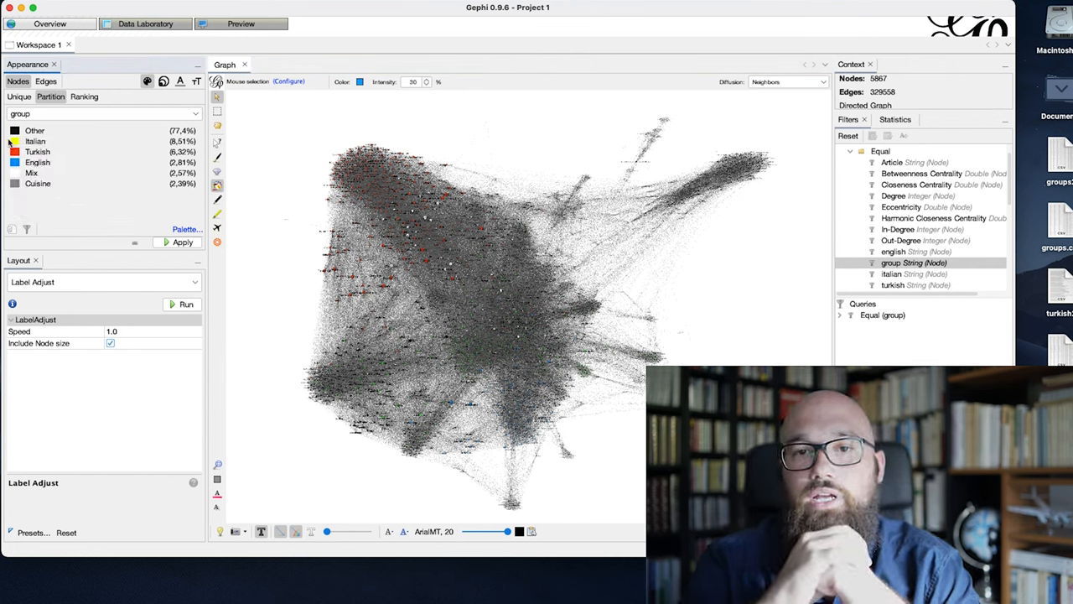
pyautogui.click(15, 141)
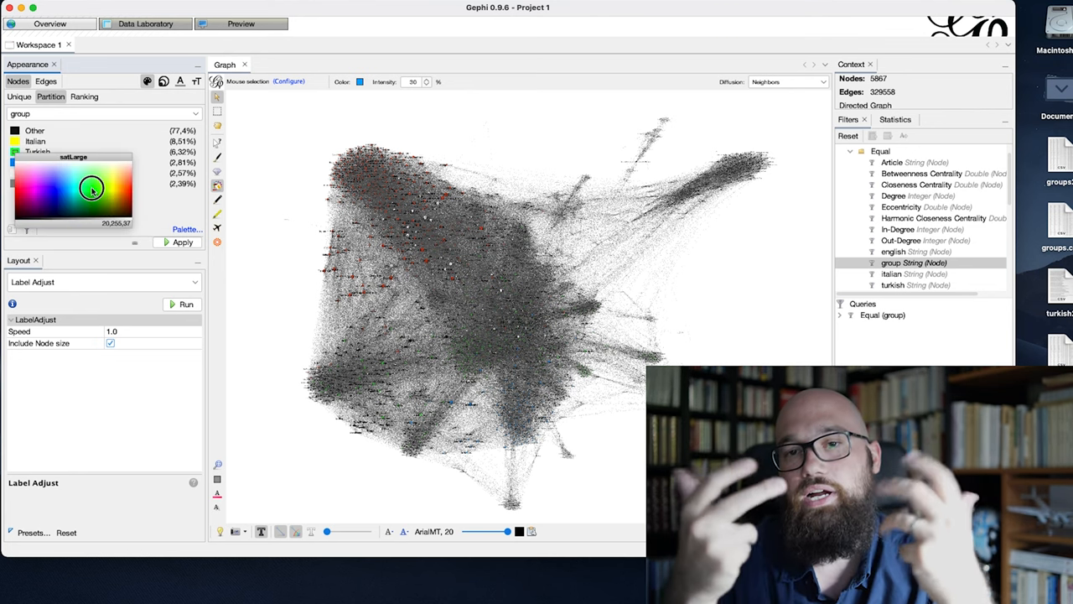
pyautogui.moveTo(93, 189); pyautogui.dragTo(86, 193)
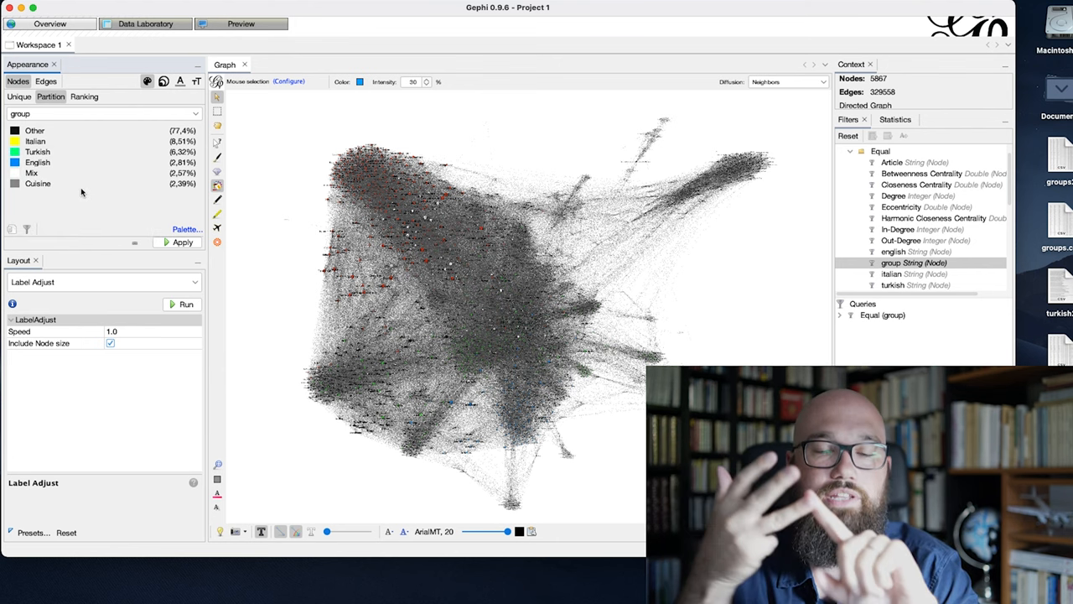
pyautogui.click(15, 141)
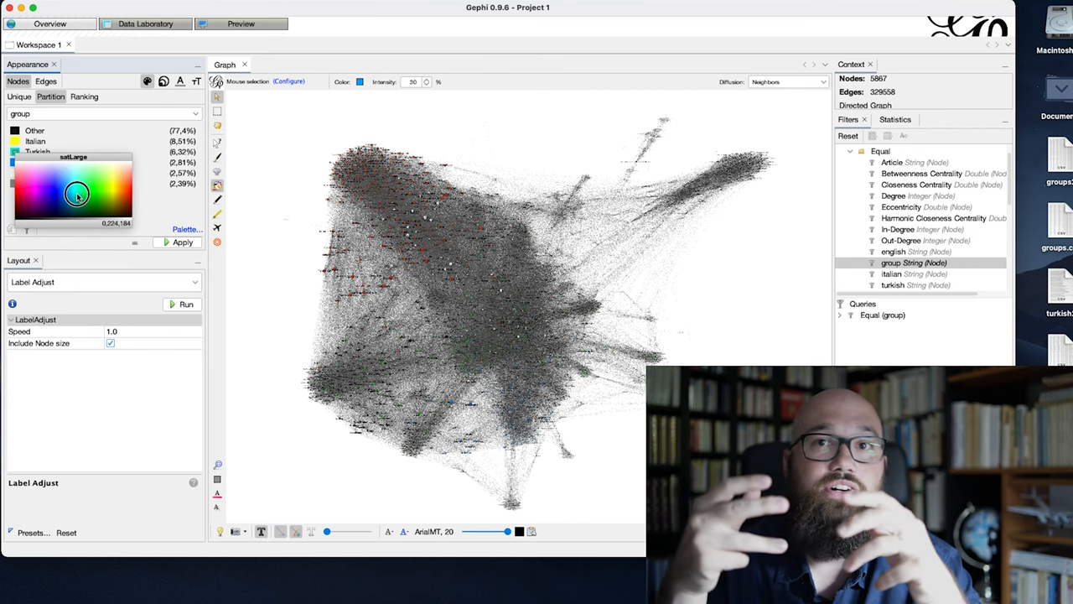
pyautogui.click(182, 241)
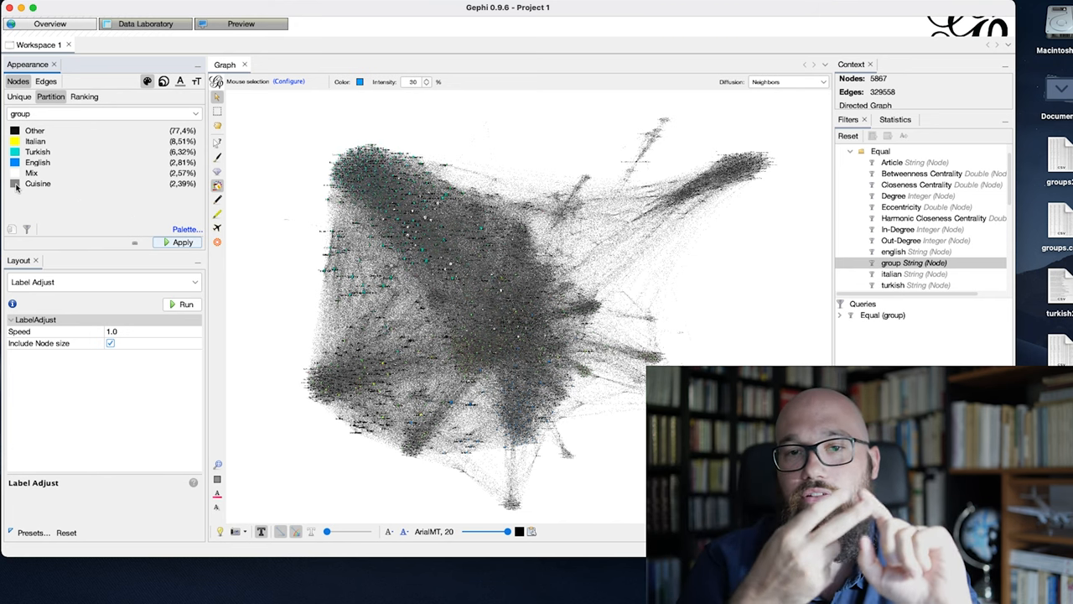
pyautogui.click(14, 183)
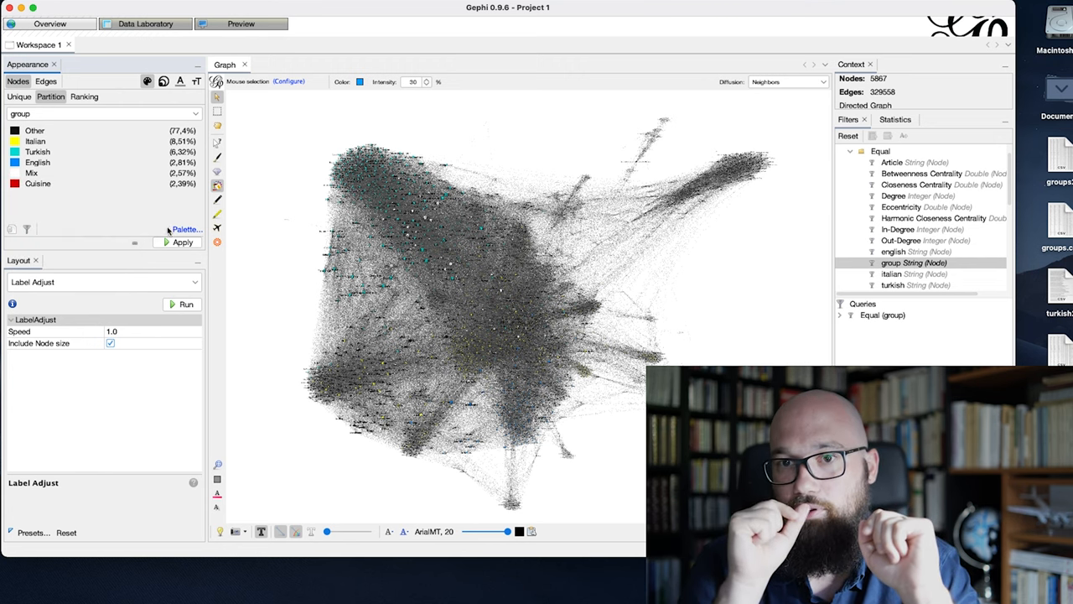
pyautogui.click(241, 24)
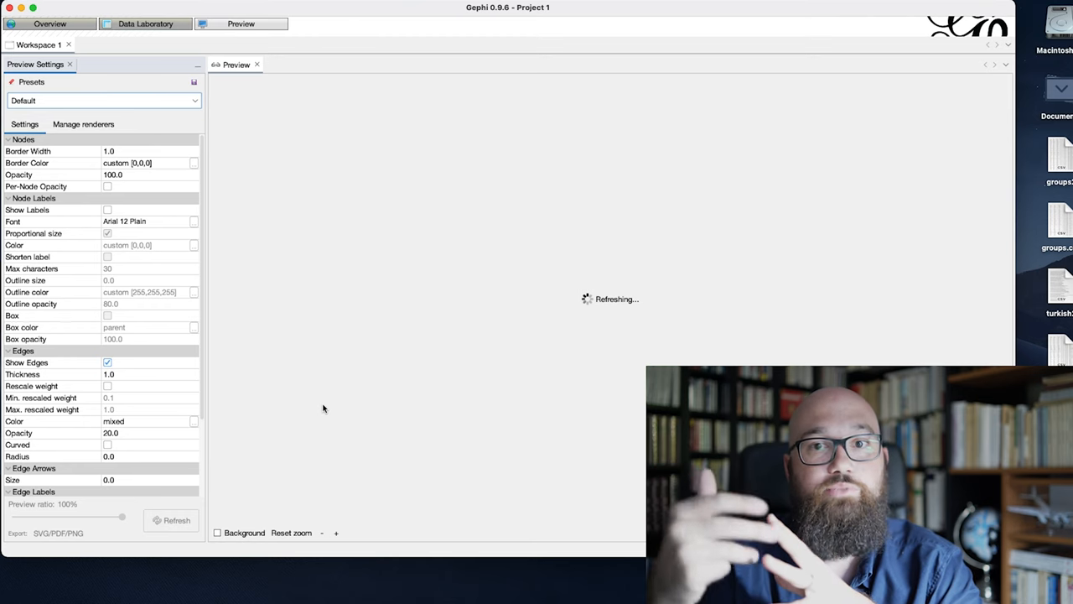
# Step: Set the preview node border colour to FFFFFF and refresh the render
pyautogui.click(176, 520)
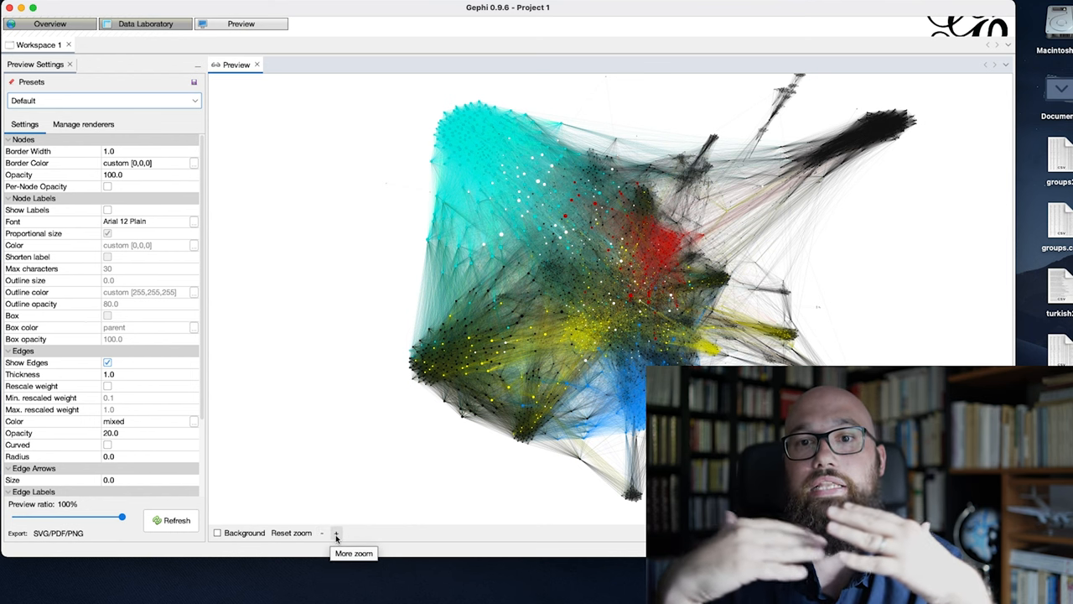
pyautogui.moveTo(328, 481)
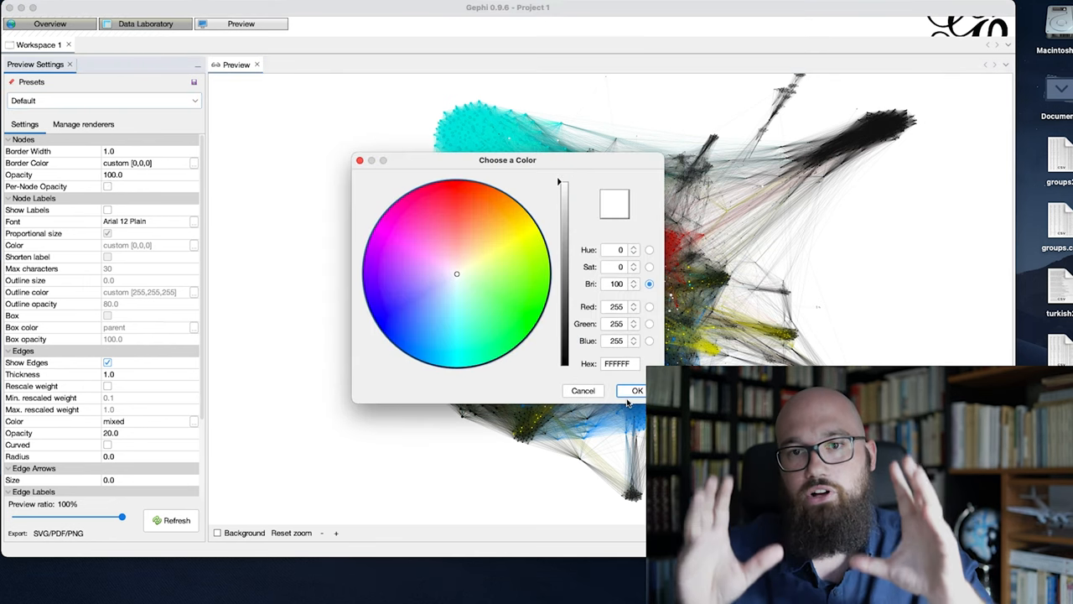
pyautogui.click(637, 391)
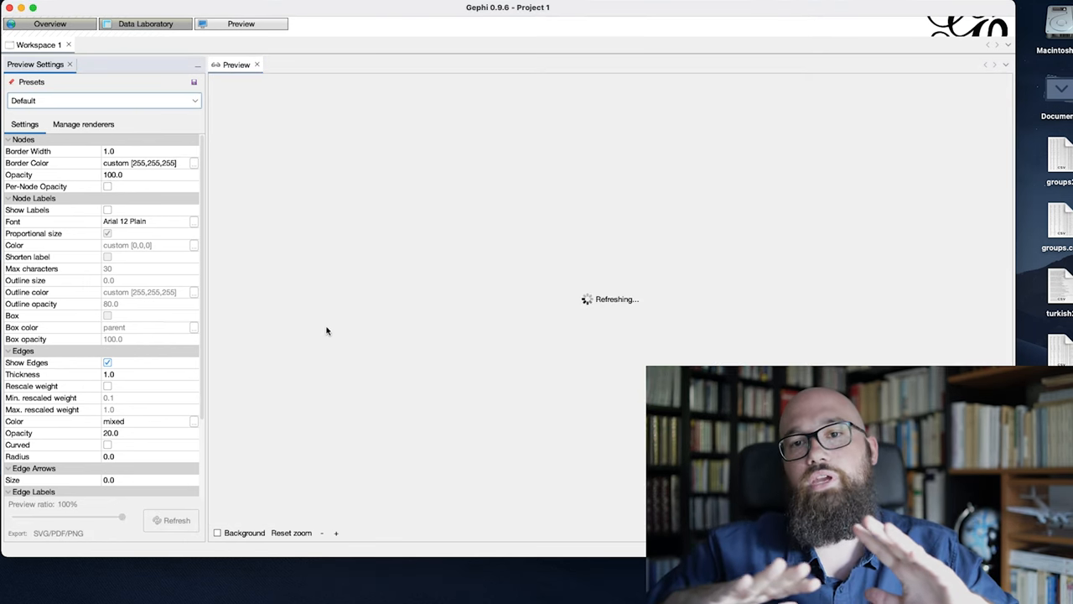
pyautogui.click(172, 520)
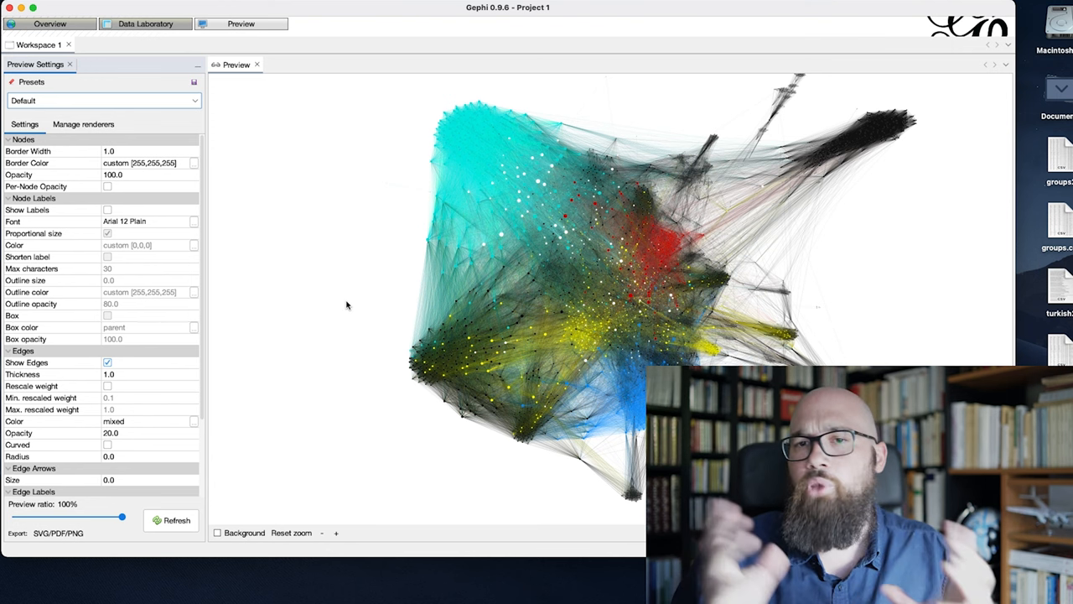
pyautogui.moveTo(373, 316)
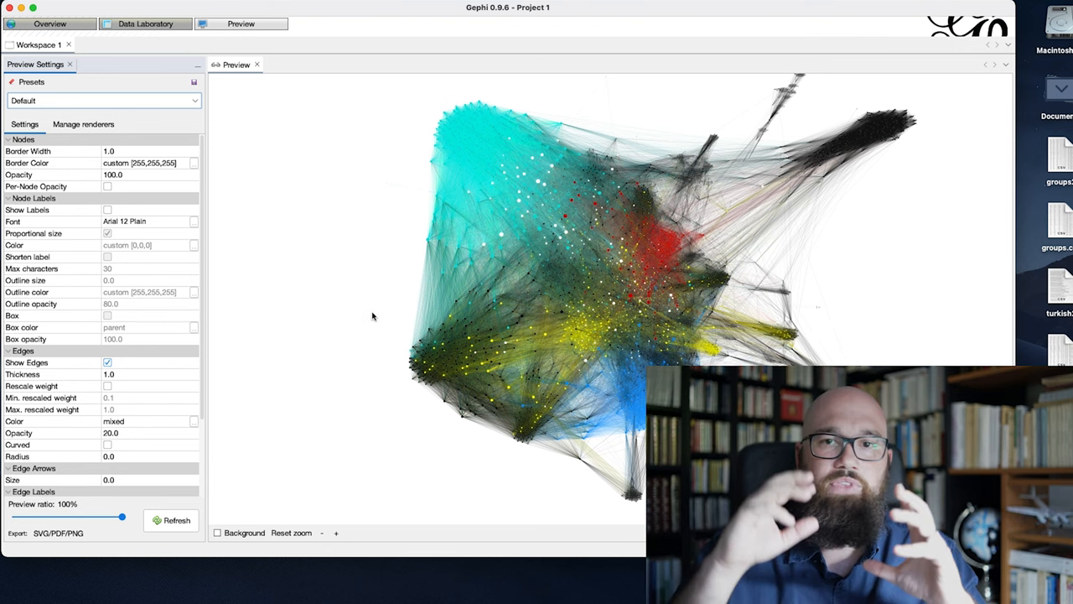
pyautogui.moveTo(318, 287)
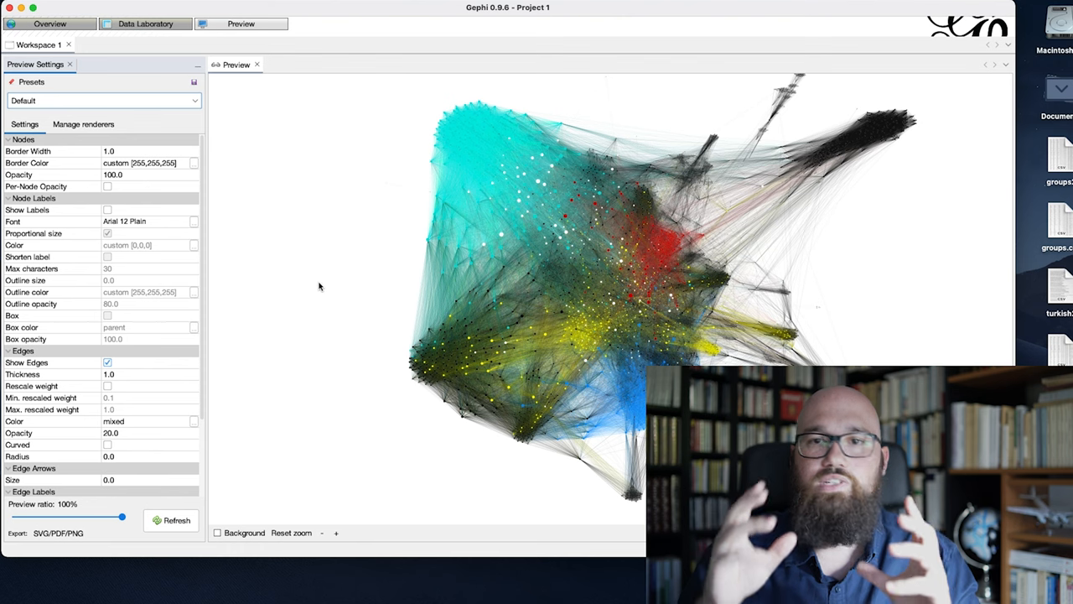
pyautogui.click(50, 23)
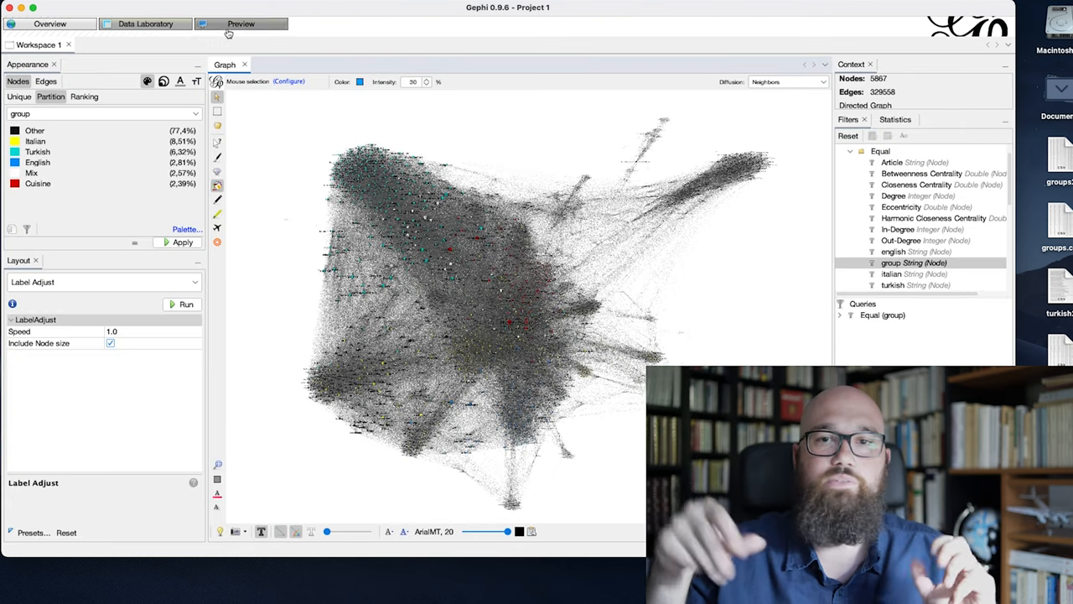
# Step: Apply dark red to Turkish and light grey to Cuisine pages, then refresh the preview
pyautogui.click(241, 24)
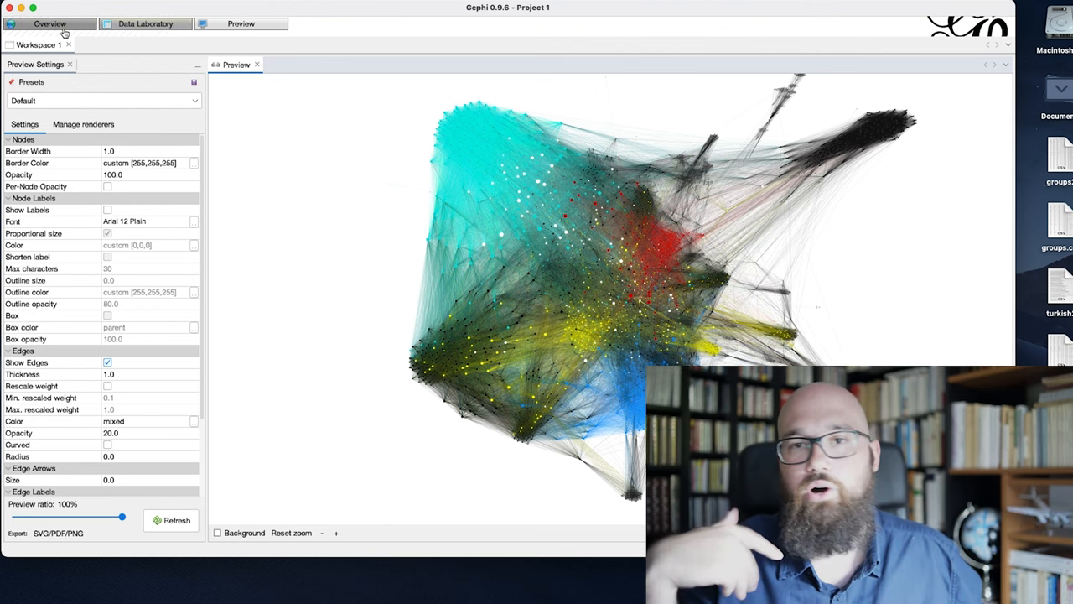
pyautogui.click(49, 23)
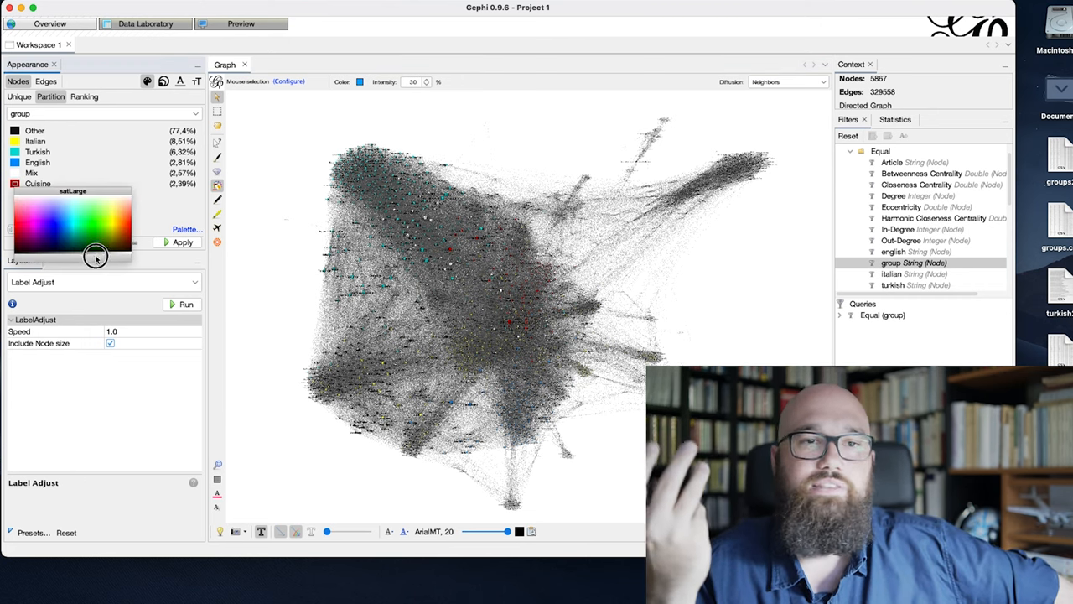
pyautogui.moveTo(114, 255)
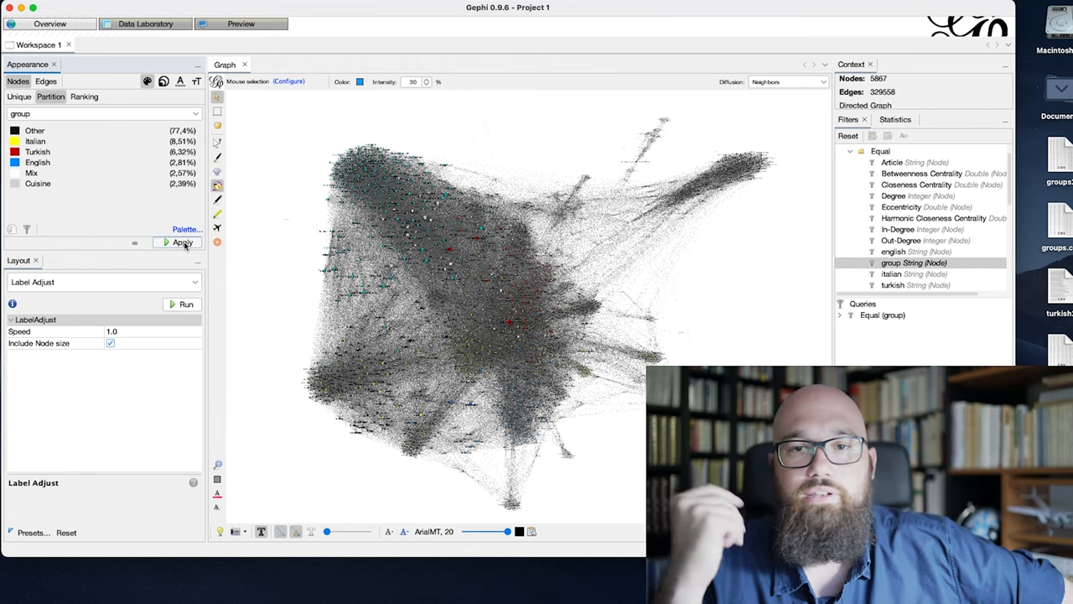
pyautogui.click(241, 23)
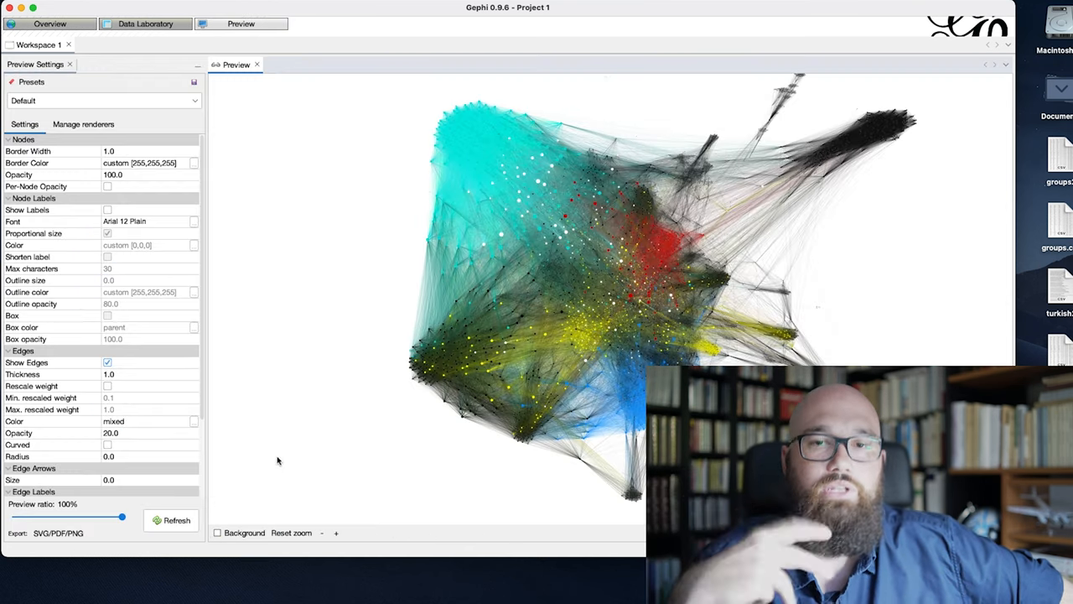
pyautogui.click(172, 520)
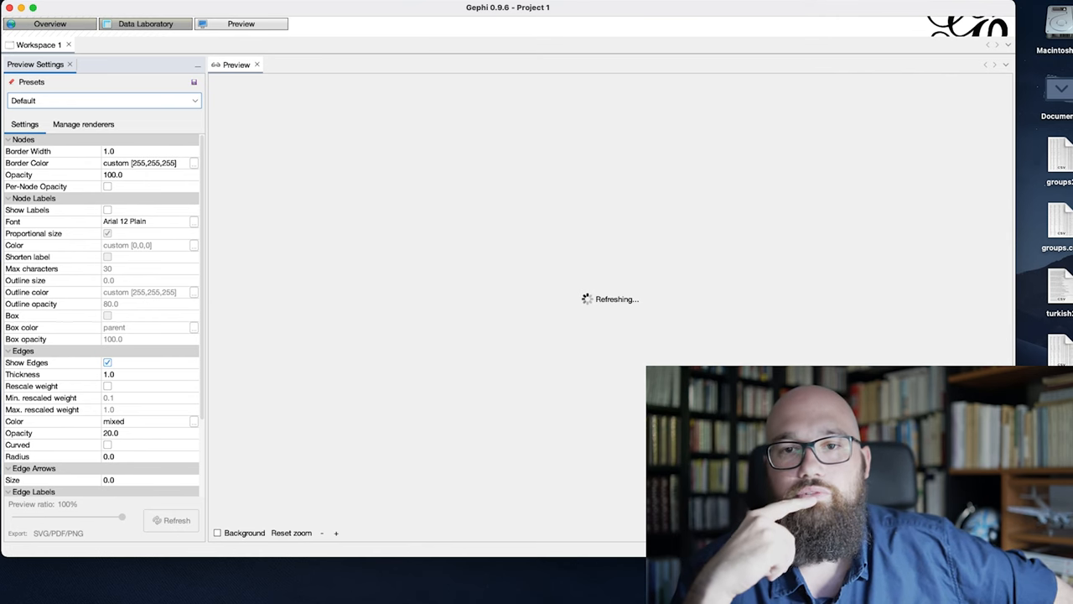